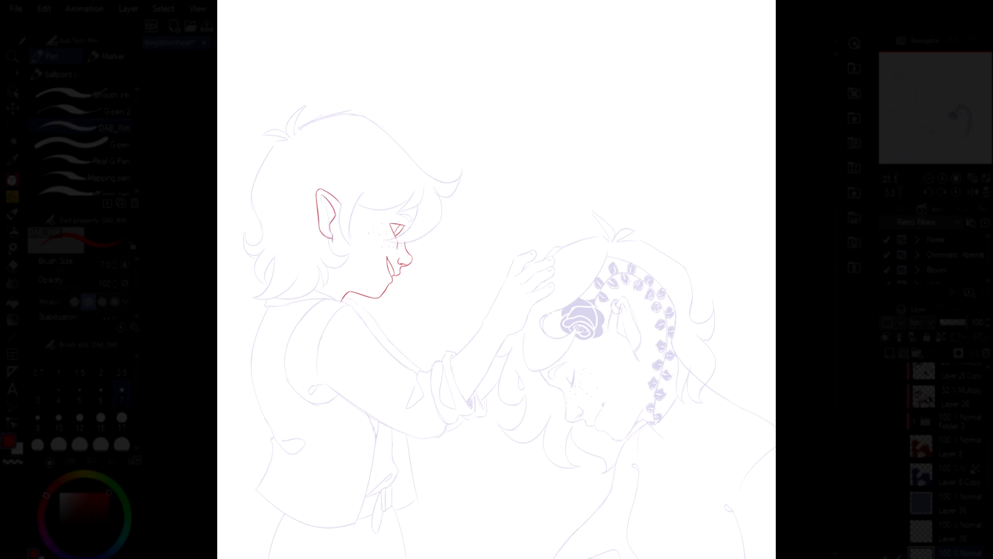
- Pan the canvas to view the completed red line art over both figures
{"action": "left_click_drag", "start_coordinate": [289, 126], "coordinate": [459, 184]}
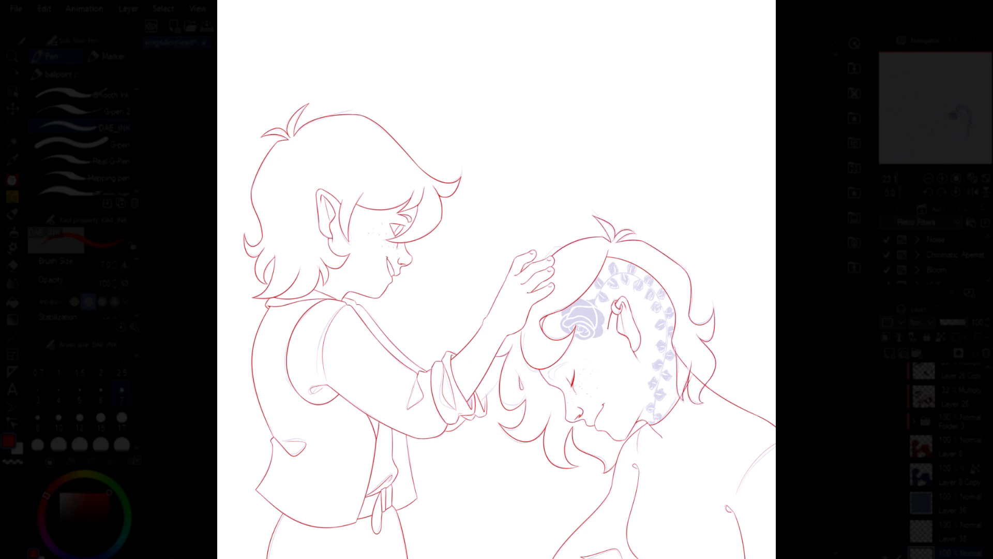
{"action": "left_click", "coordinate": [582, 323]}
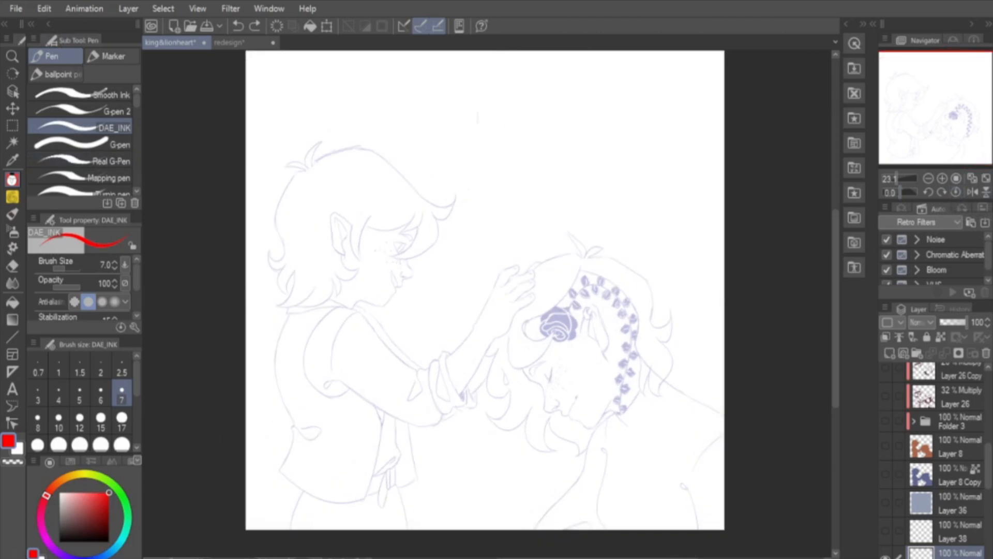
{"action": "mouse_move", "coordinate": [925, 269]}
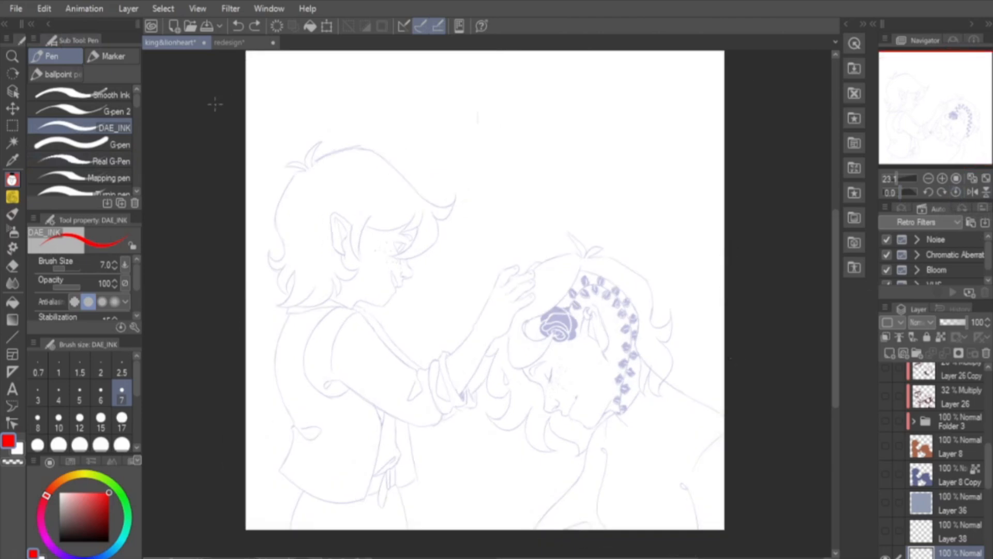
{"action": "left_click", "coordinate": [269, 8]}
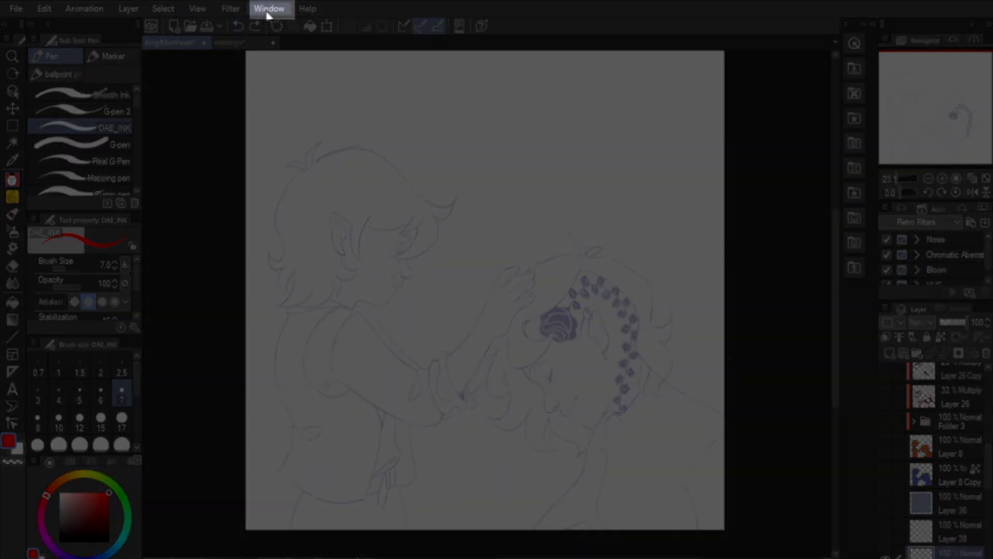
{"action": "left_click", "coordinate": [269, 8]}
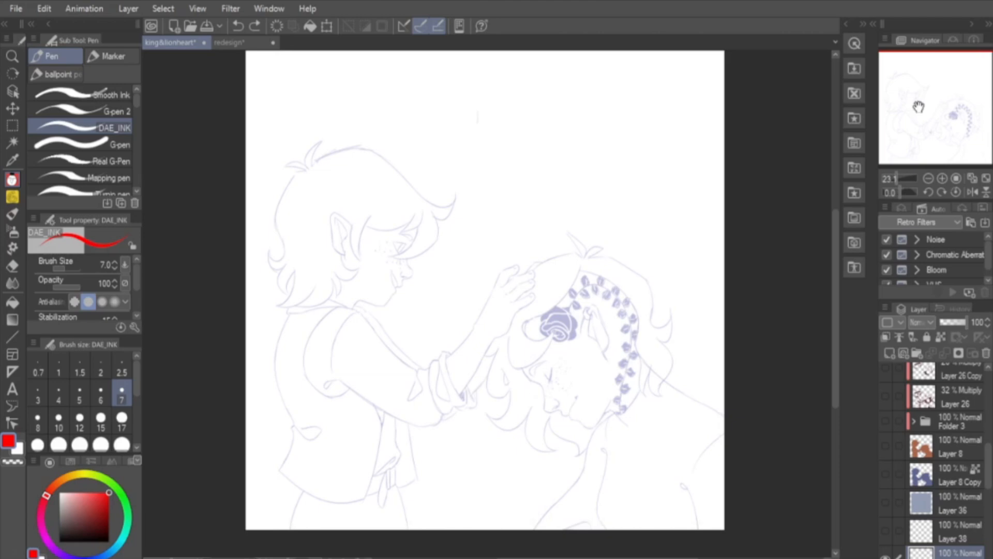
{"action": "mouse_move", "coordinate": [782, 273]}
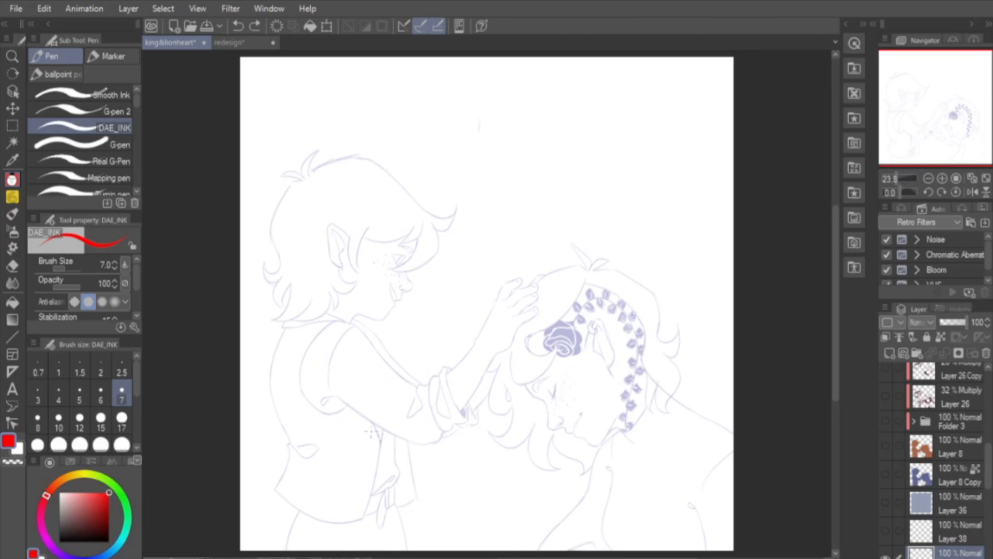
{"action": "mouse_move", "coordinate": [383, 248]}
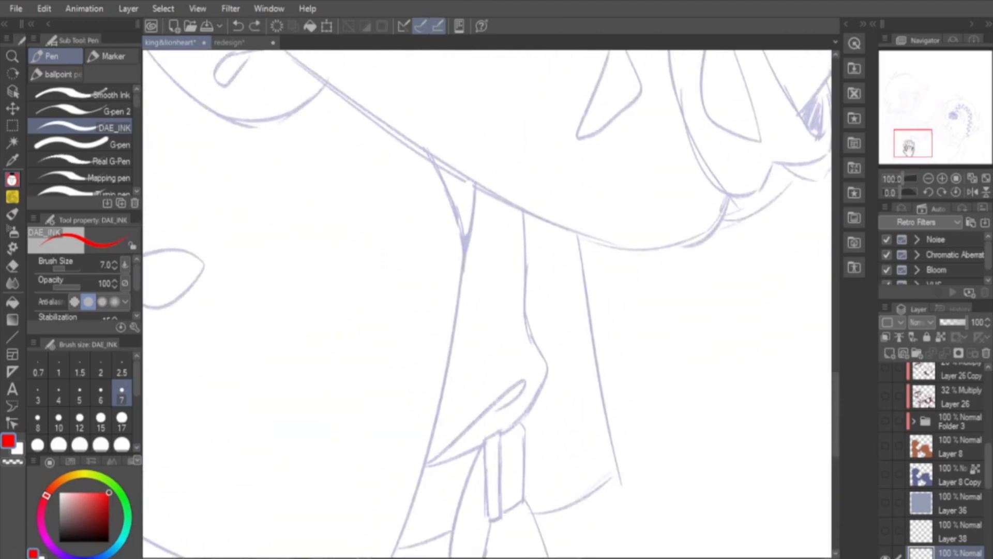
{"action": "left_click_drag", "start_coordinate": [464, 126], "coordinate": [386, 557]}
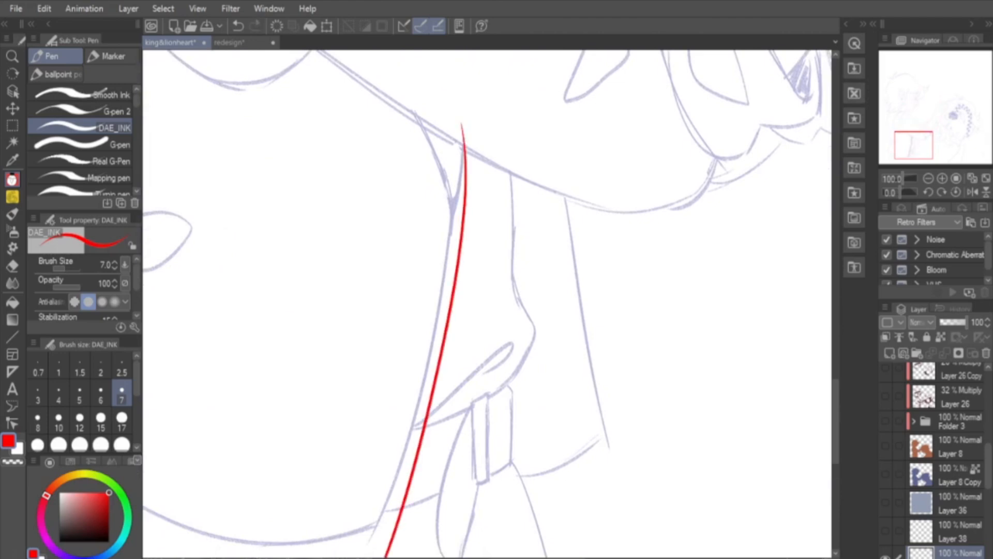
{"action": "left_click_drag", "start_coordinate": [466, 130], "coordinate": [393, 558]}
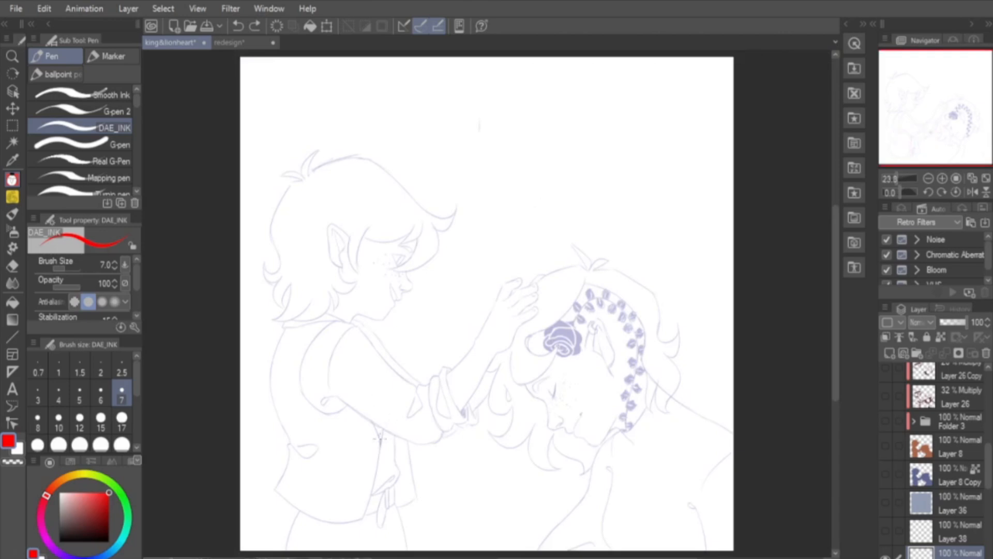
{"action": "left_click_drag", "start_coordinate": [380, 421], "coordinate": [364, 516]}
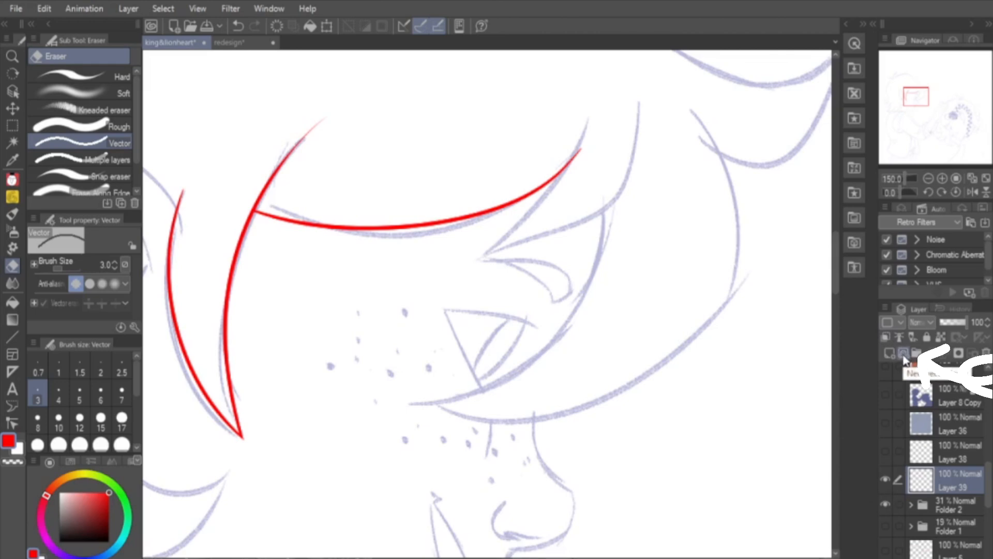
{"action": "left_click", "coordinate": [901, 354]}
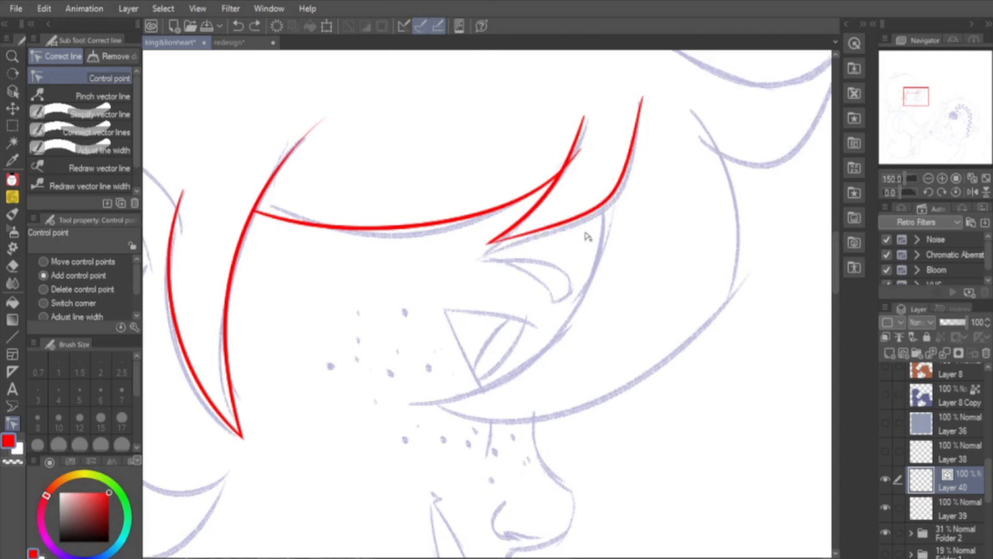
{"action": "mouse_move", "coordinate": [87, 239]}
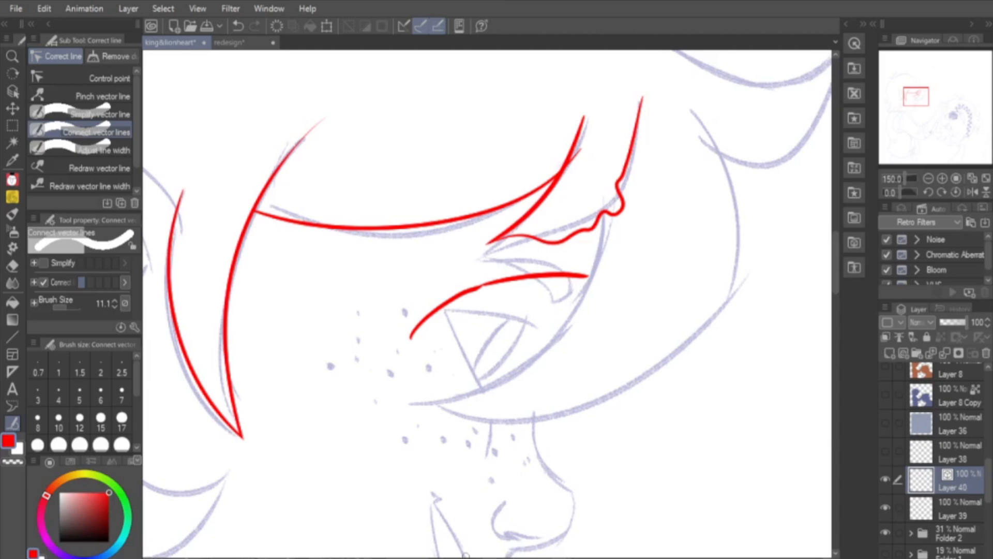
- Switch to the redesign illustration and view the boots close up
{"action": "left_click", "coordinate": [229, 42]}
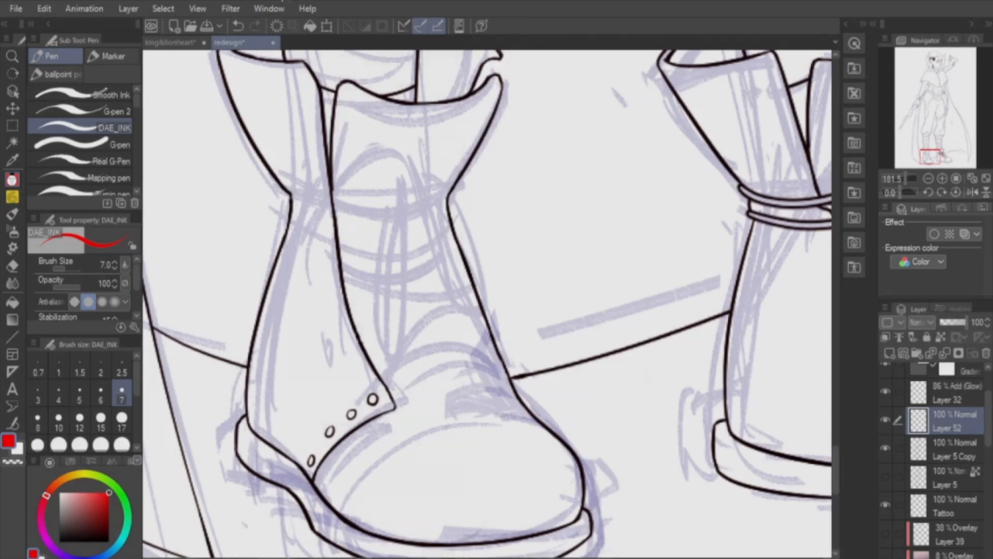
- In Layer Property, give Layer 52 a Border effect of thickness 3 with white (FFFFFF) edge colour
{"action": "left_click", "coordinate": [269, 8]}
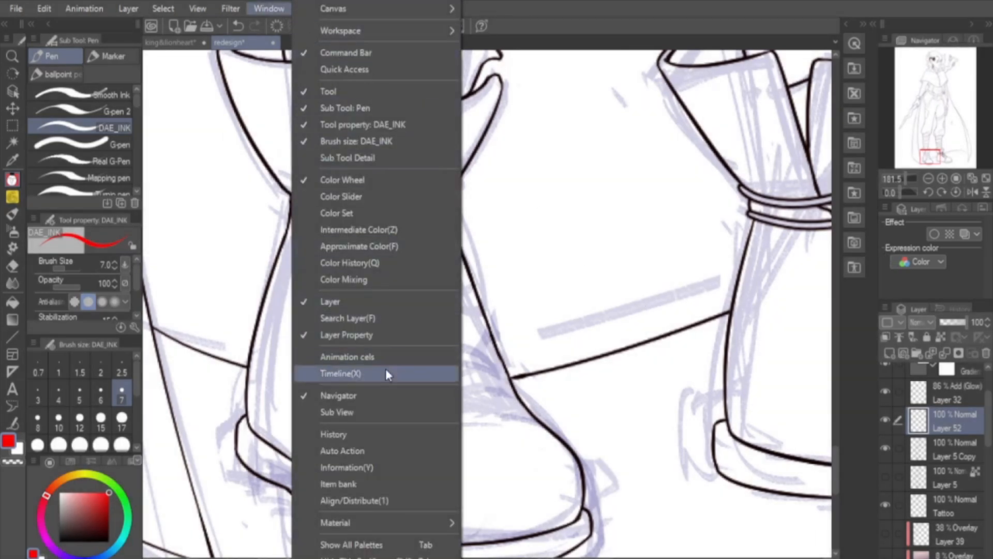
{"action": "left_click", "coordinate": [340, 374]}
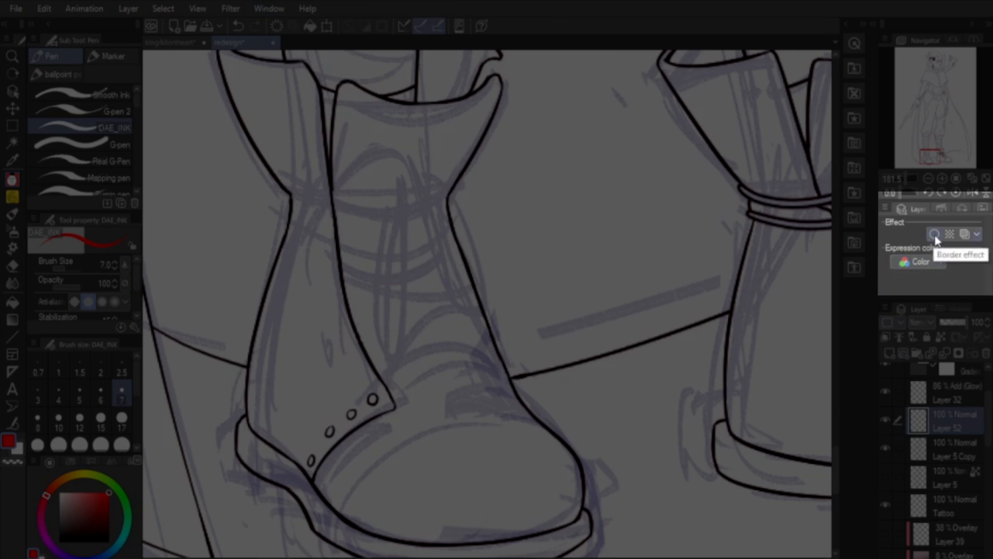
{"action": "left_click", "coordinate": [936, 234]}
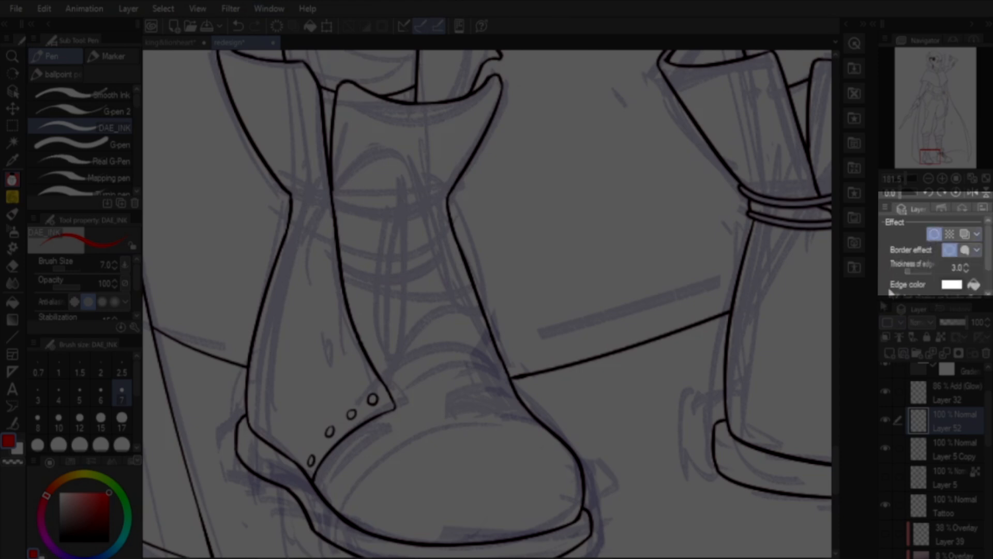
{"action": "mouse_move", "coordinate": [973, 285]}
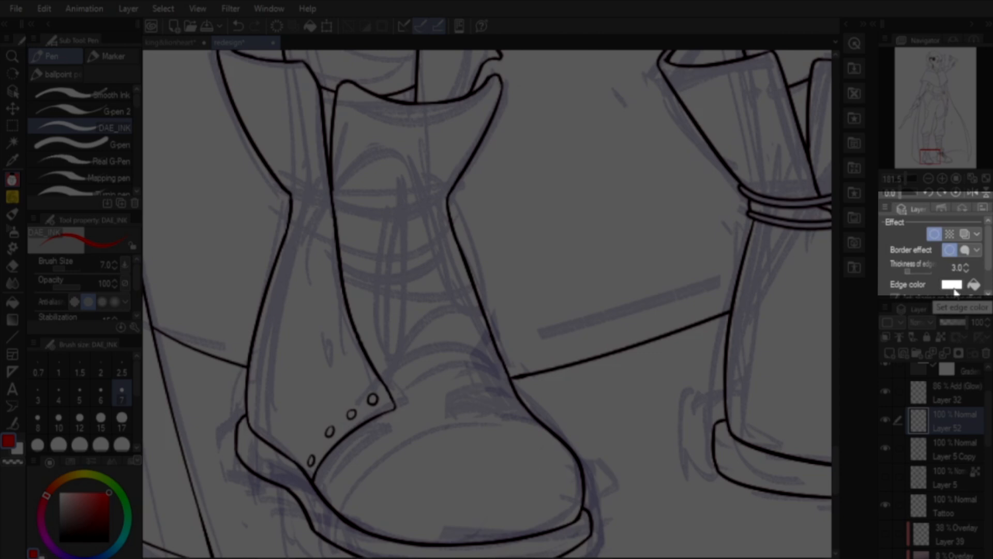
{"action": "left_click", "coordinate": [951, 283]}
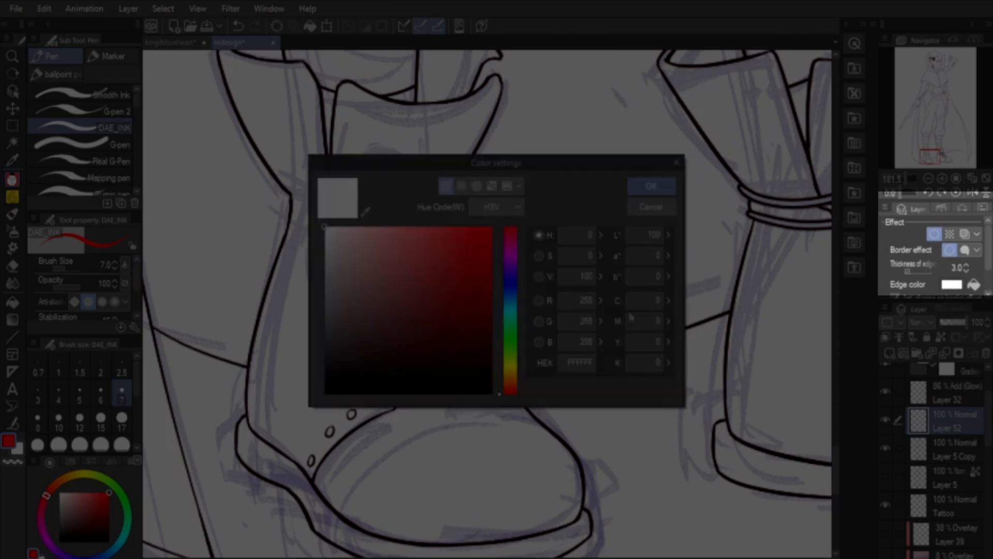
{"action": "left_click", "coordinate": [650, 185]}
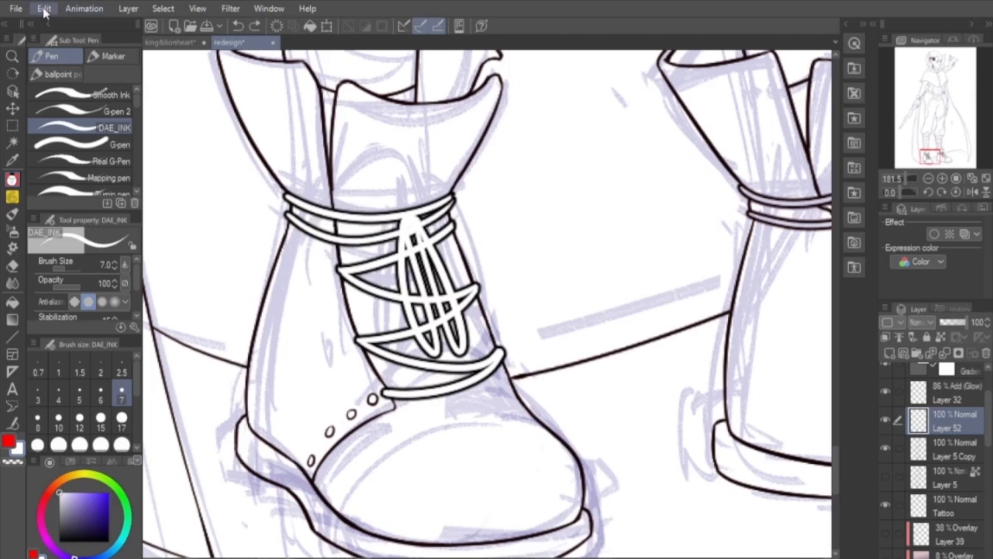
- Switch to the king&lionheart illustration with red line art over the face sketch
{"action": "left_click", "coordinate": [43, 9]}
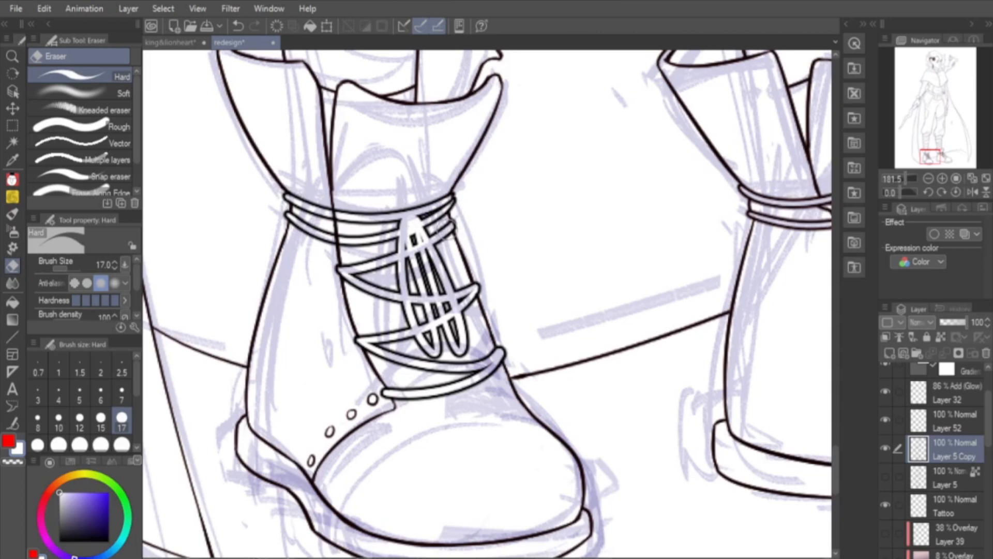
{"action": "mouse_move", "coordinate": [490, 181]}
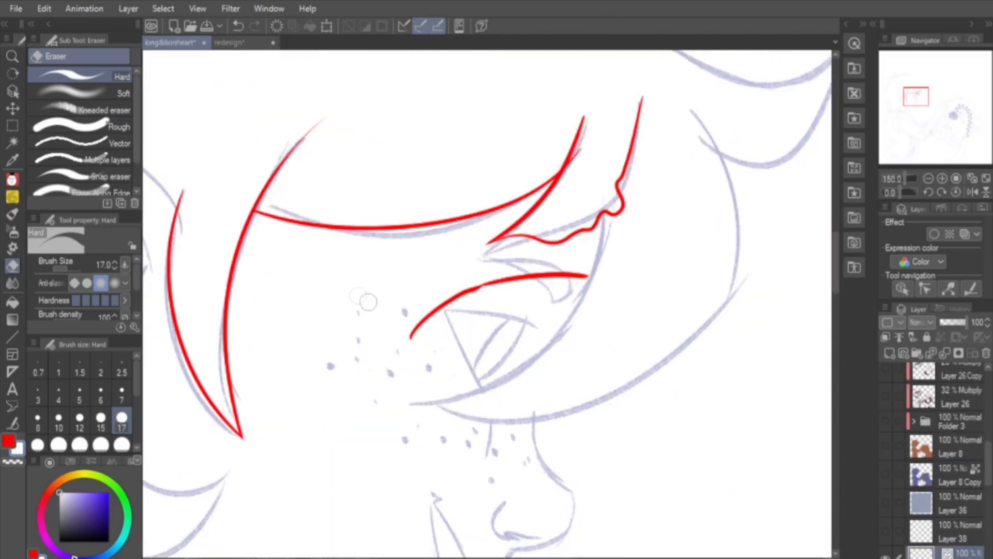
{"action": "left_click", "coordinate": [15, 8]}
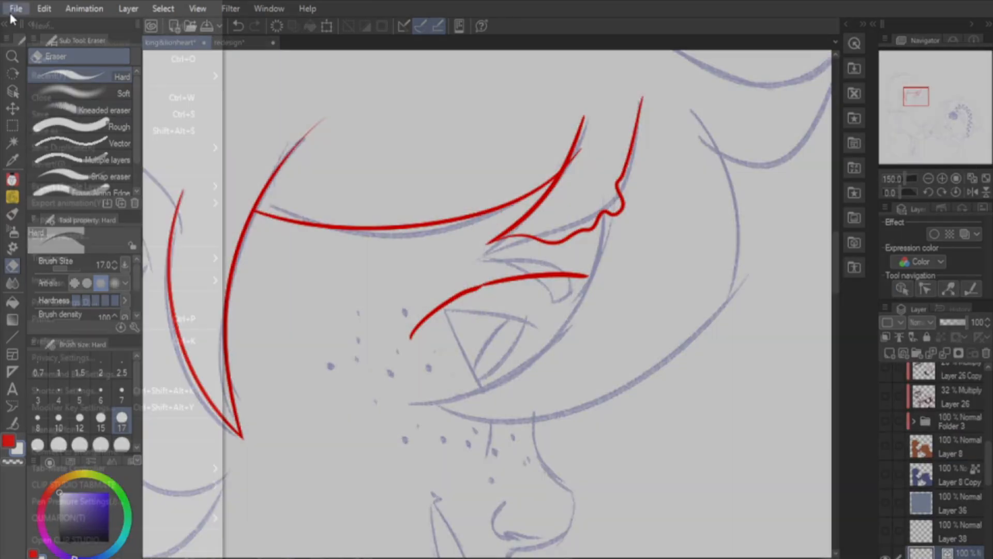
{"action": "left_click", "coordinate": [16, 8]}
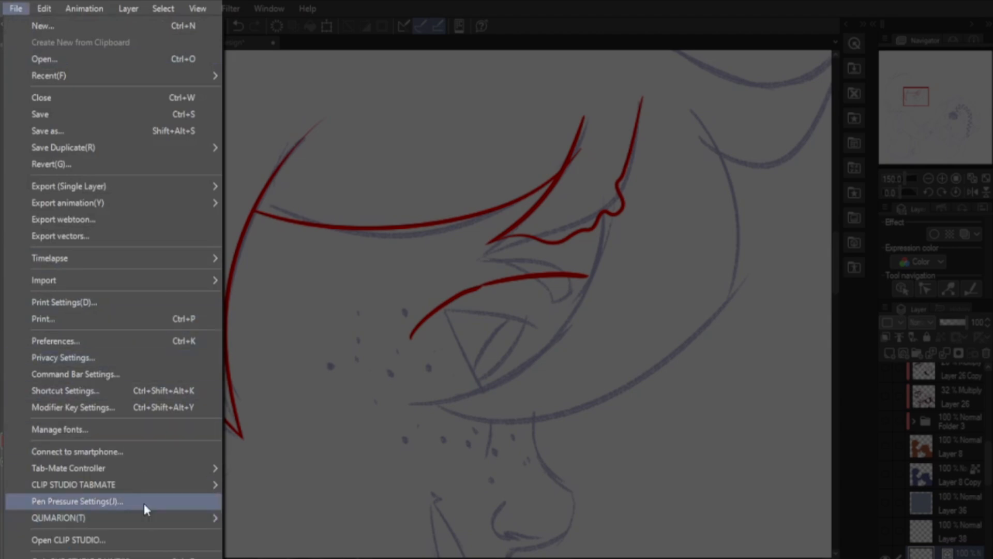
{"action": "left_click", "coordinate": [75, 501]}
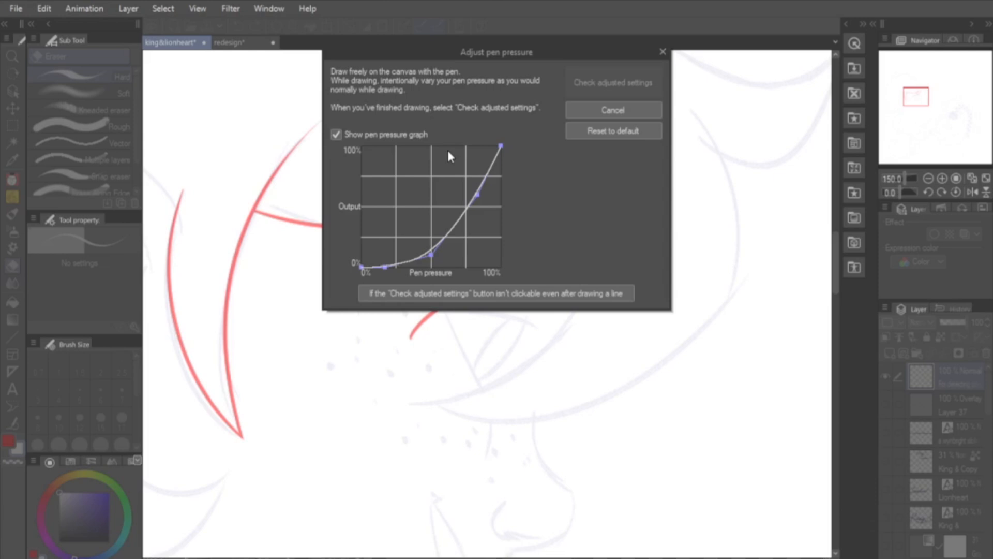
{"action": "mouse_move", "coordinate": [563, 134]}
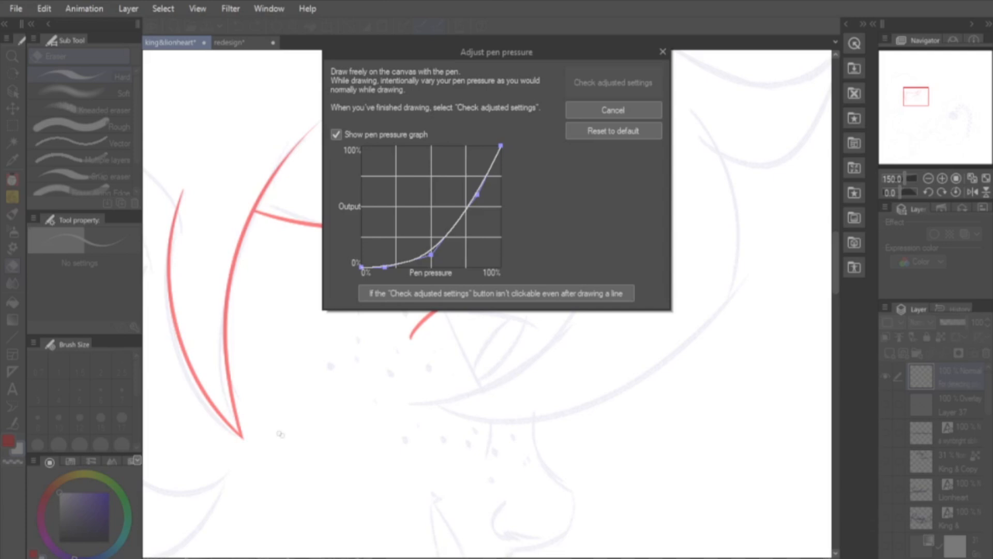
{"action": "mouse_move", "coordinate": [371, 335]}
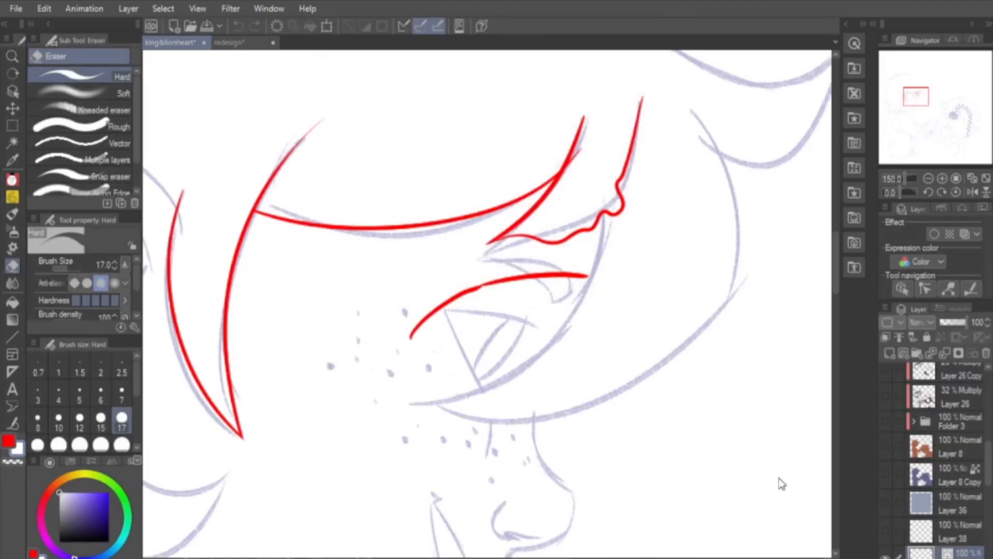
{"action": "mouse_move", "coordinate": [779, 478]}
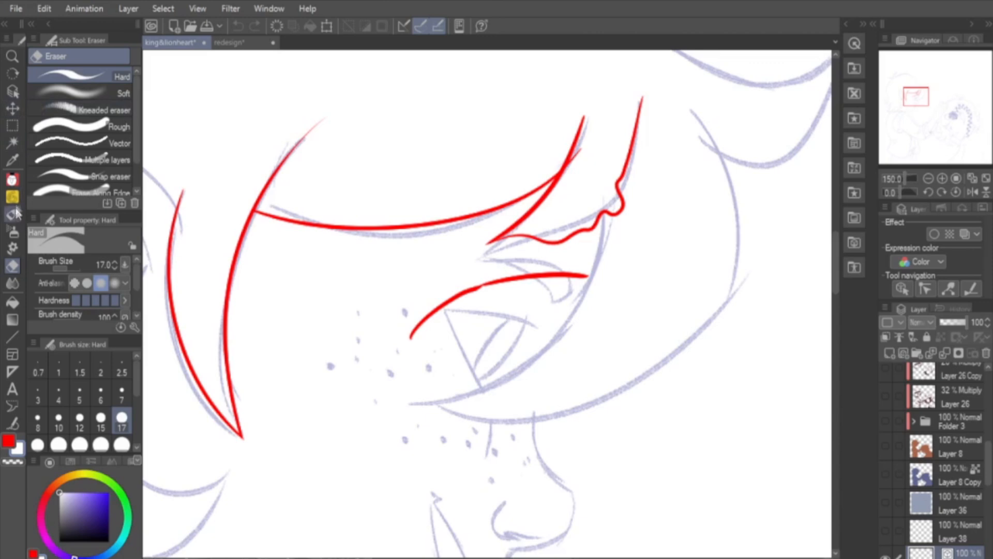
- Select the DAE_INK pen and review its Correction settings showing Stabilization 15 in Sub Tool Detail
{"action": "left_click", "coordinate": [12, 179]}
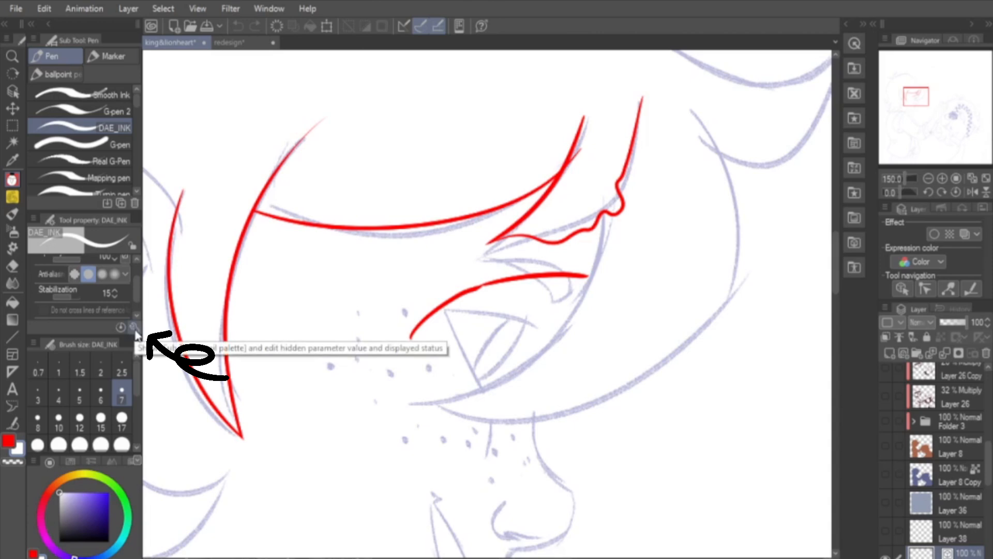
{"action": "left_click", "coordinate": [132, 327]}
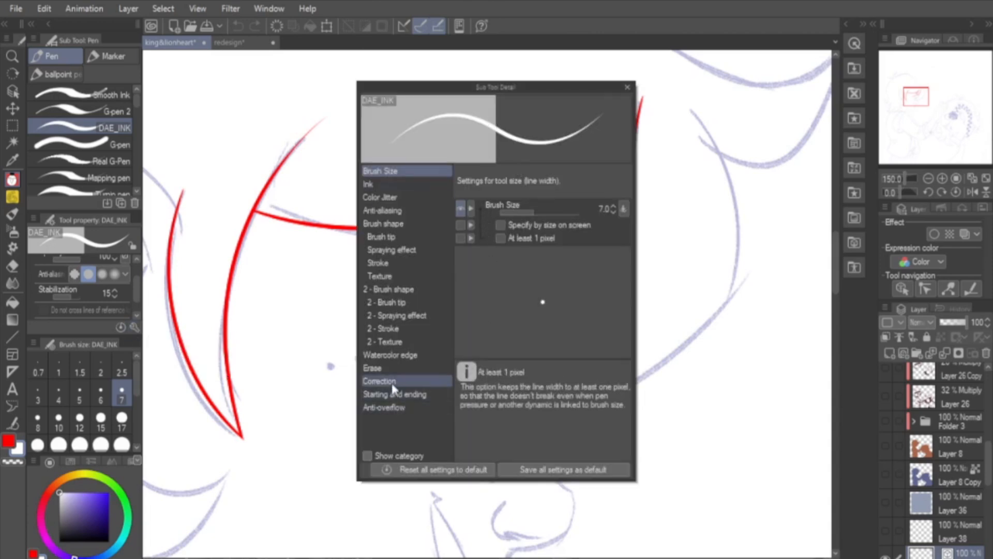
{"action": "left_click", "coordinate": [380, 381]}
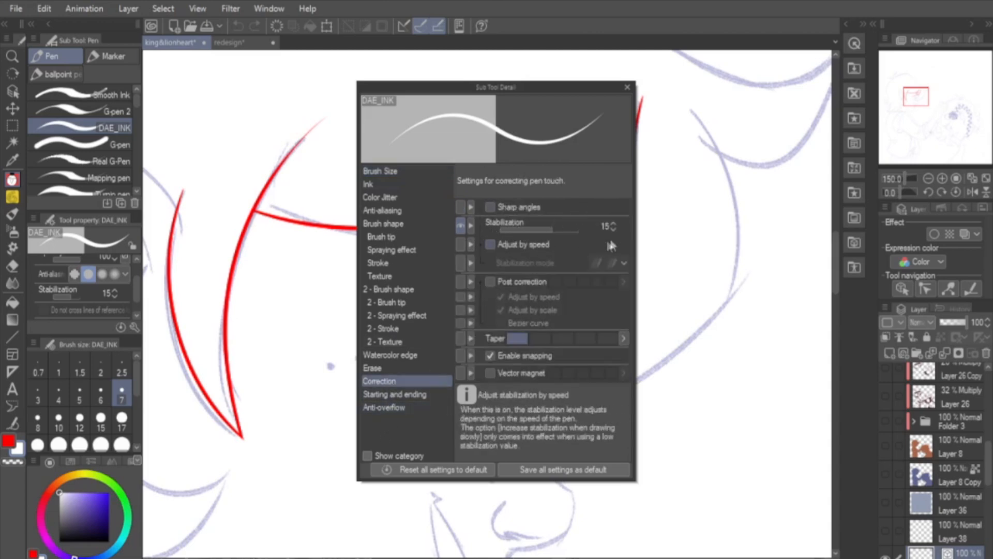
{"action": "left_click", "coordinate": [627, 87]}
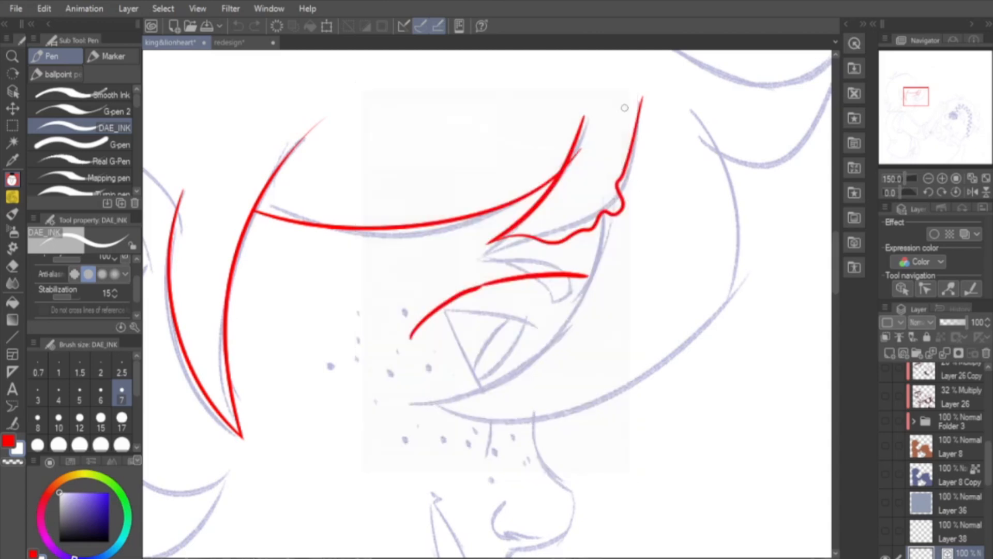